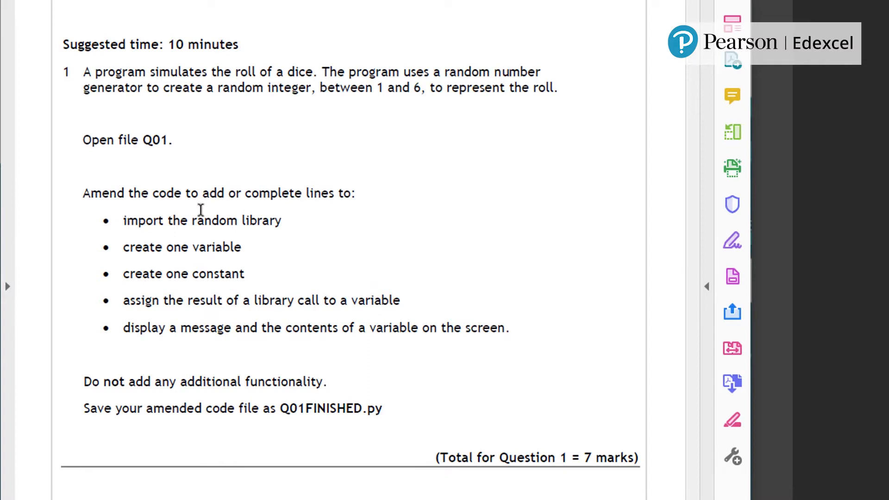
pyautogui.moveTo(422, 302)
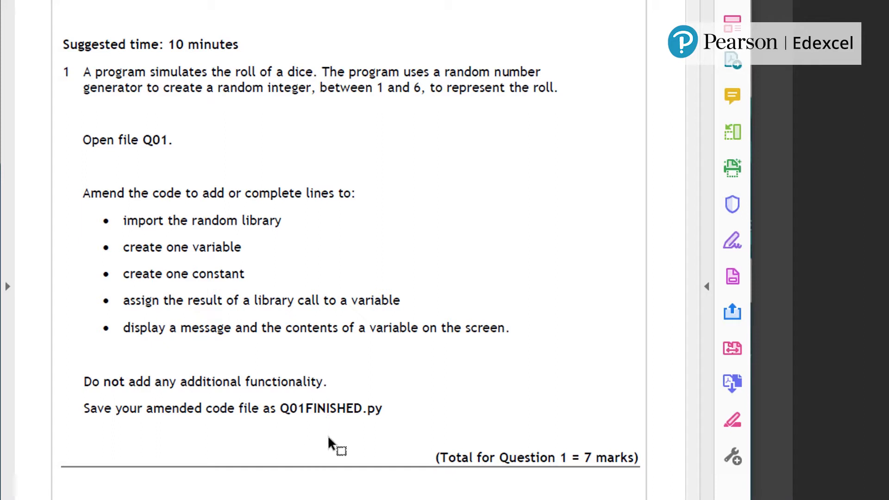
pyautogui.moveTo(95, 77)
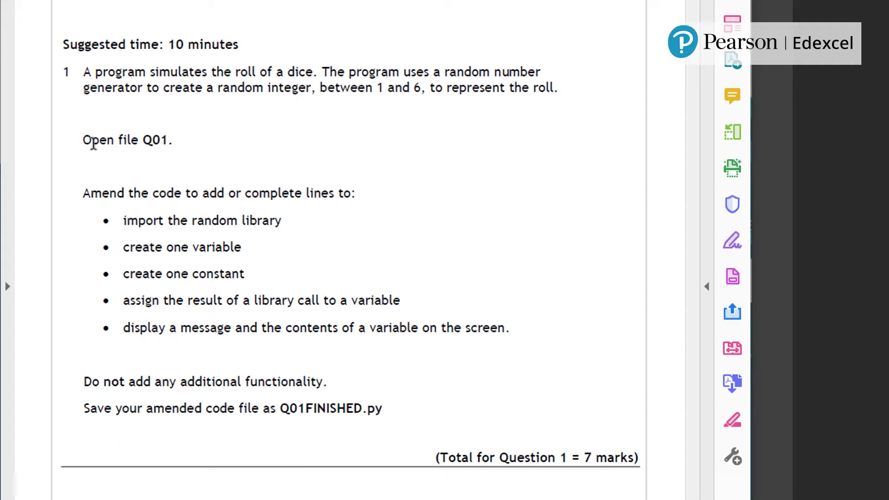
pyautogui.moveTo(299, 348)
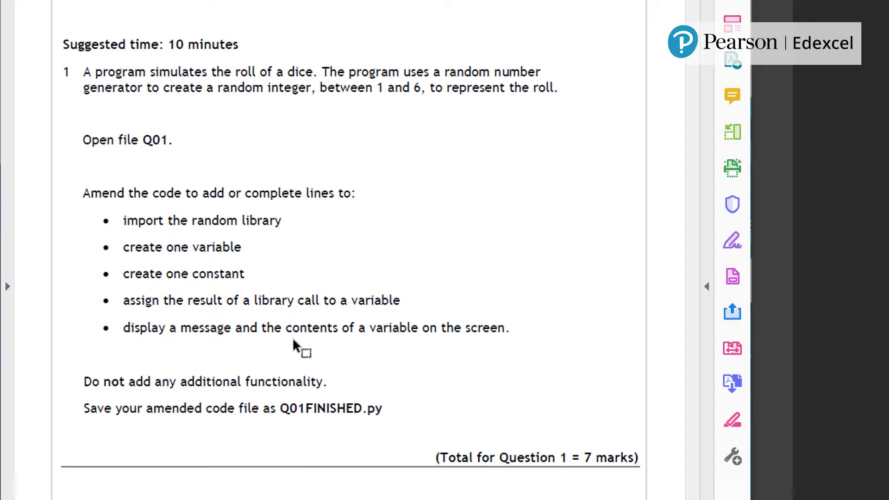
pyautogui.moveTo(83, 408)
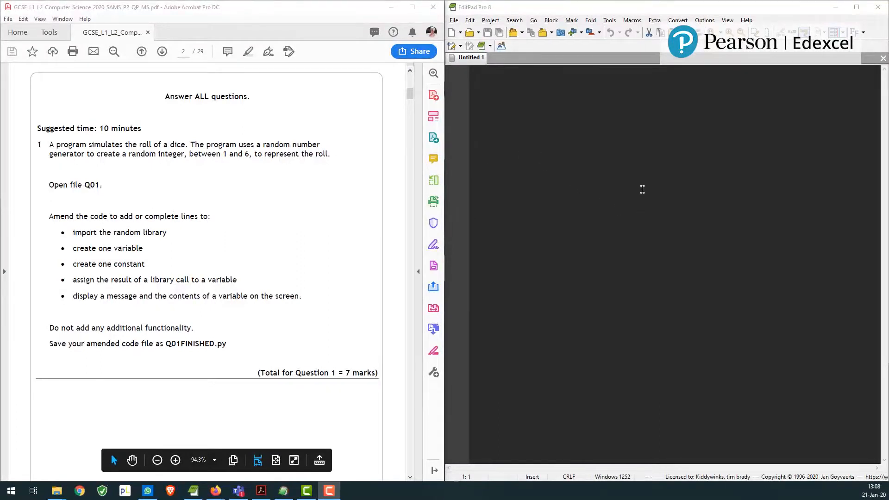
pyautogui.moveTo(639, 136)
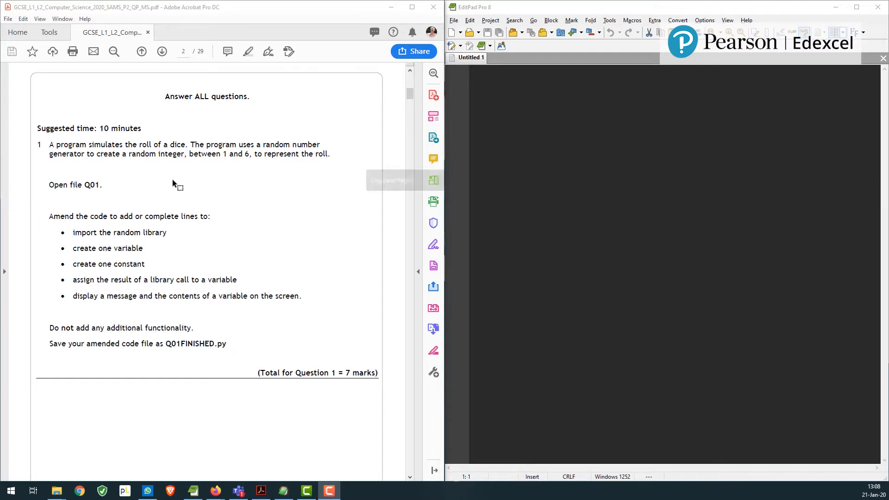
pyautogui.moveTo(217, 203)
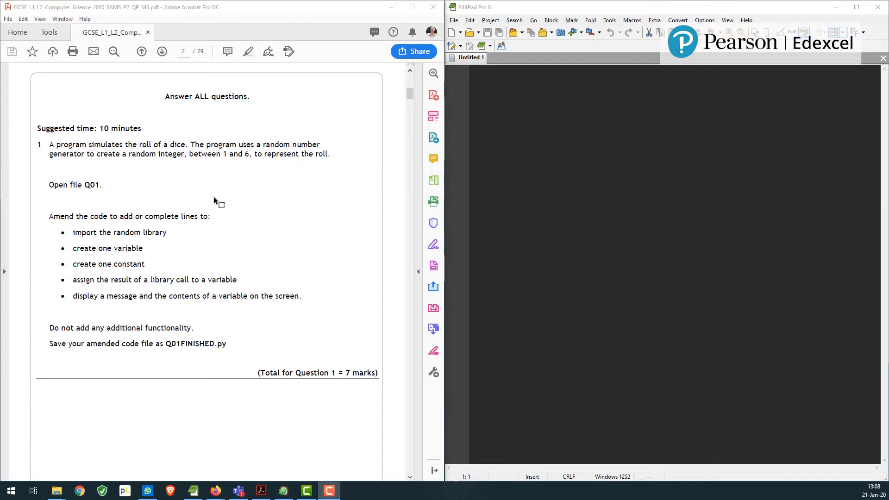
pyautogui.moveTo(213, 177)
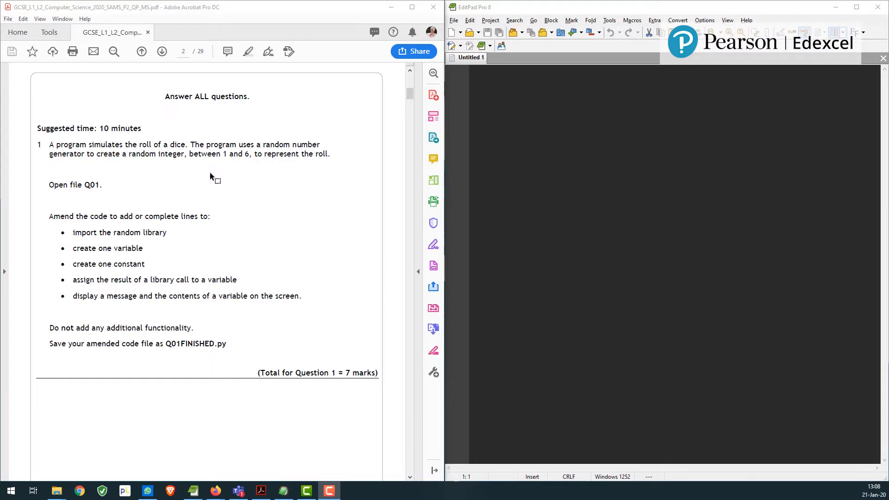
pyautogui.moveTo(136, 199)
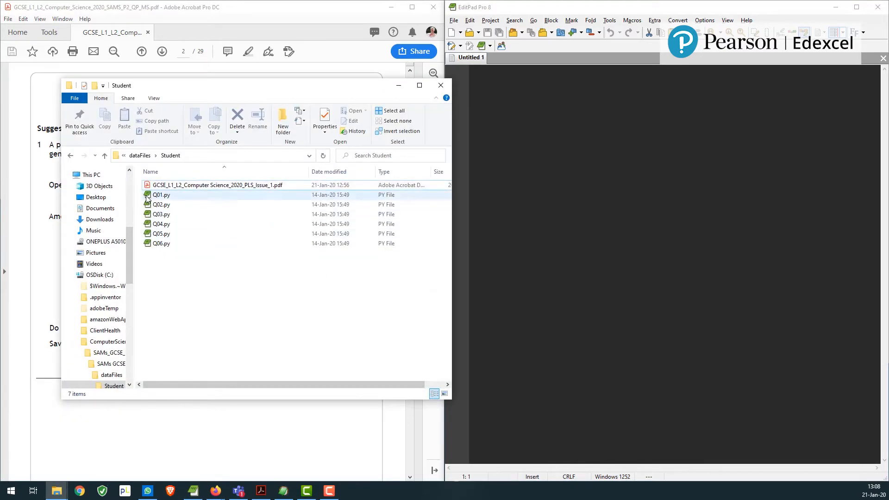
# Step: Open Q01.py from the Student folder in EditPad Pro via Open with
pyautogui.click(161, 194)
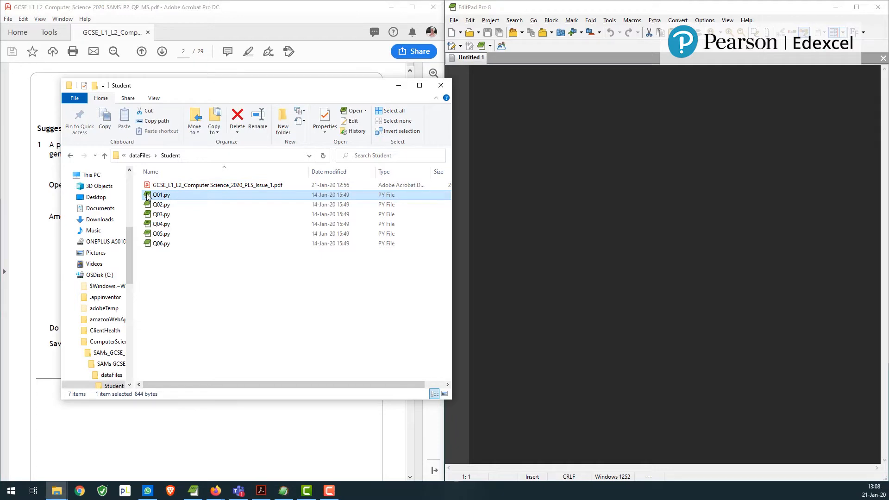
pyautogui.rightClick(160, 195)
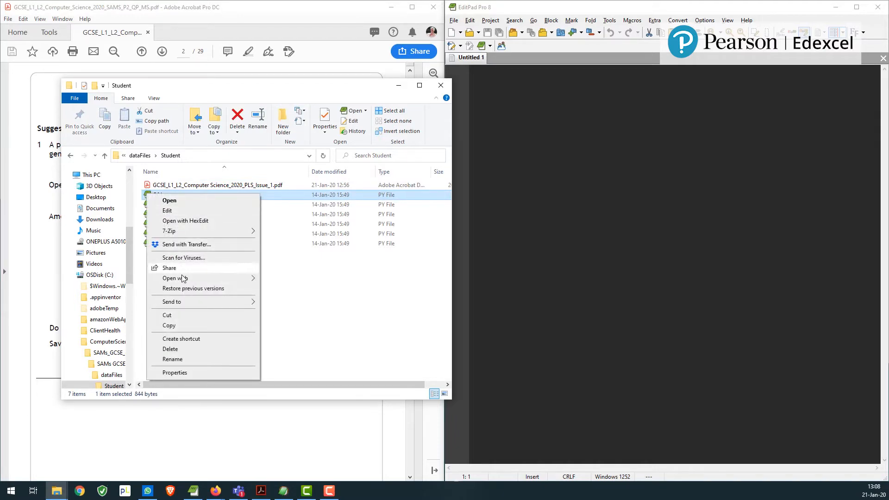
pyautogui.click(175, 277)
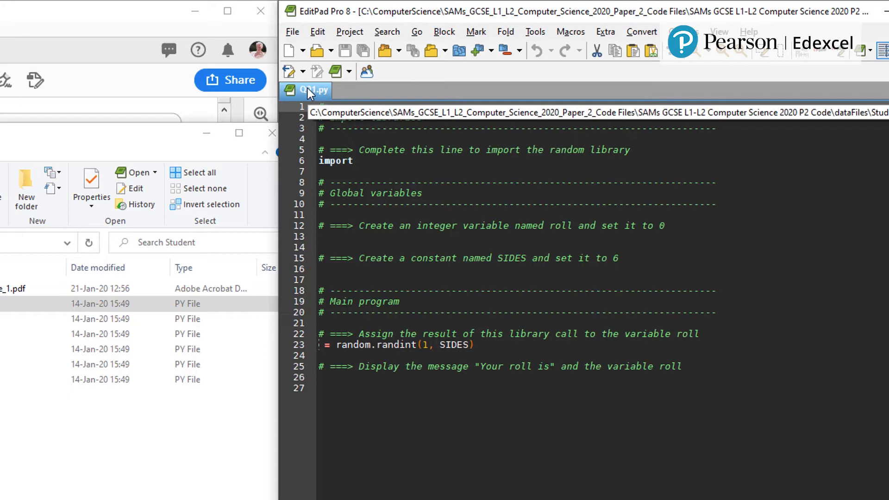
# Step: Bring up the Q01.py tab's file actions to start a Save As
pyautogui.rightClick(308, 90)
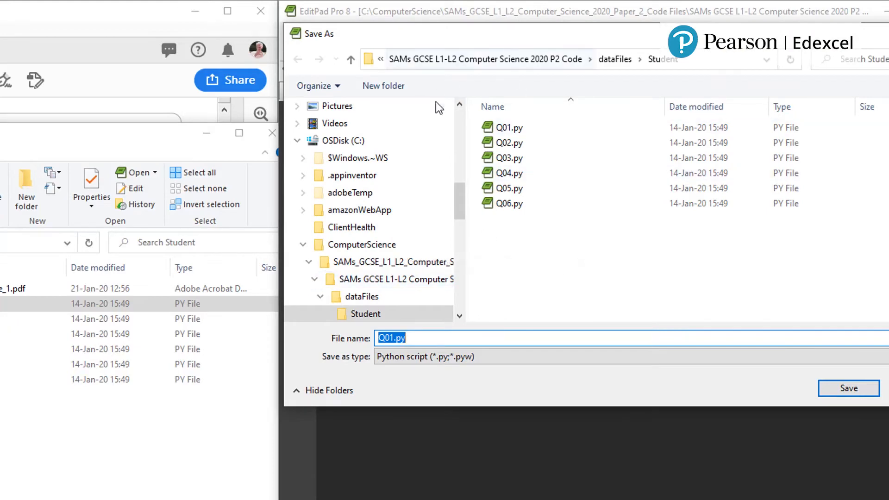
# Step: Rename the file to Q01FINISHED.py and save it in the Student folder
pyautogui.click(390, 338)
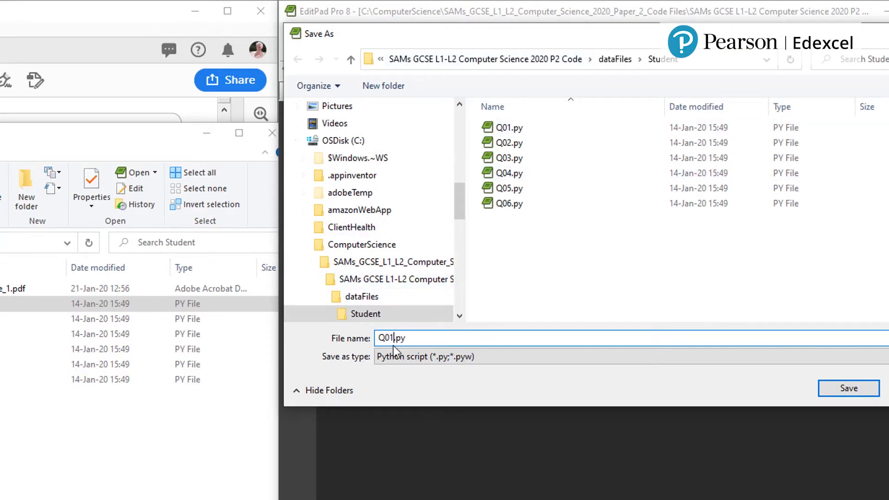
pyautogui.write('F')
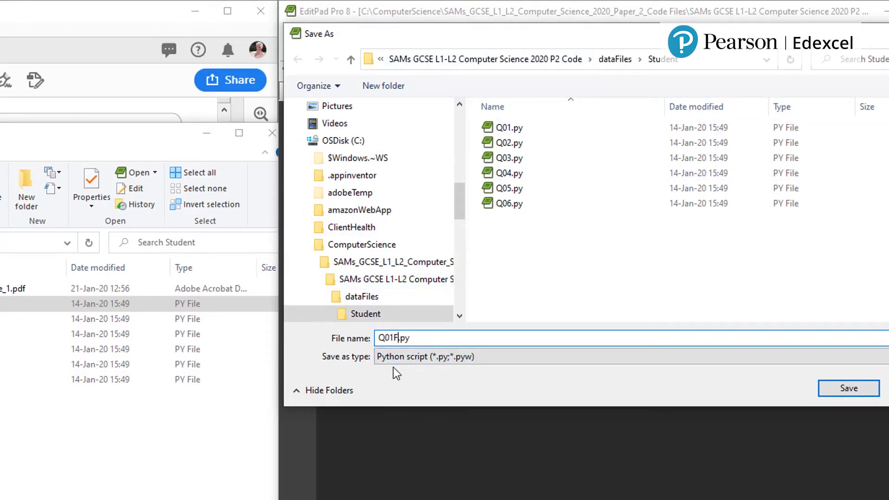
pyautogui.write('INISHED')
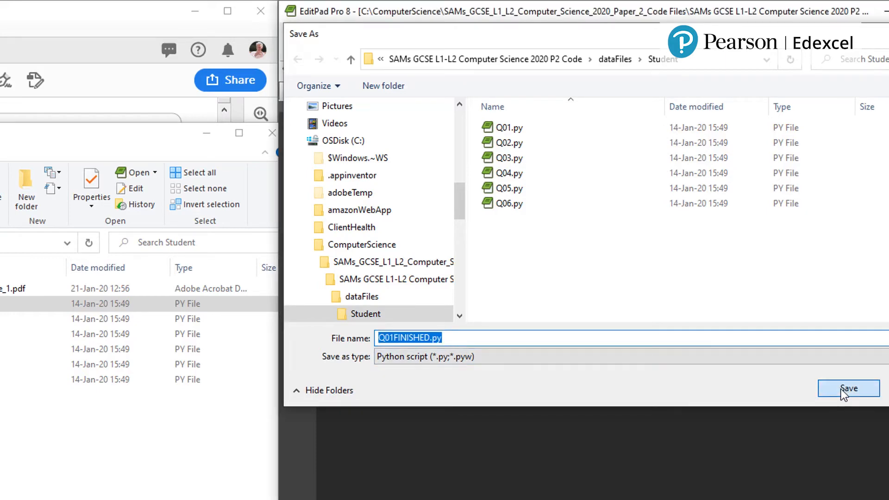
pyautogui.click(847, 388)
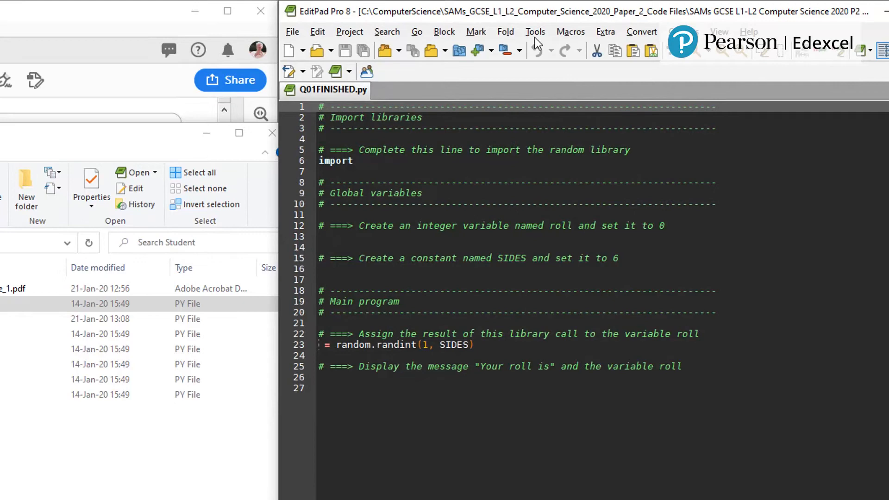
pyautogui.click(534, 32)
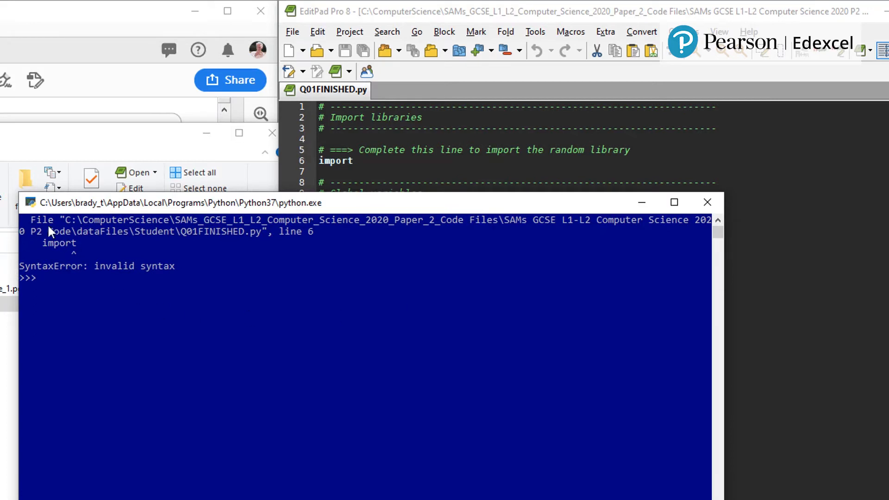
pyautogui.moveTo(225, 238)
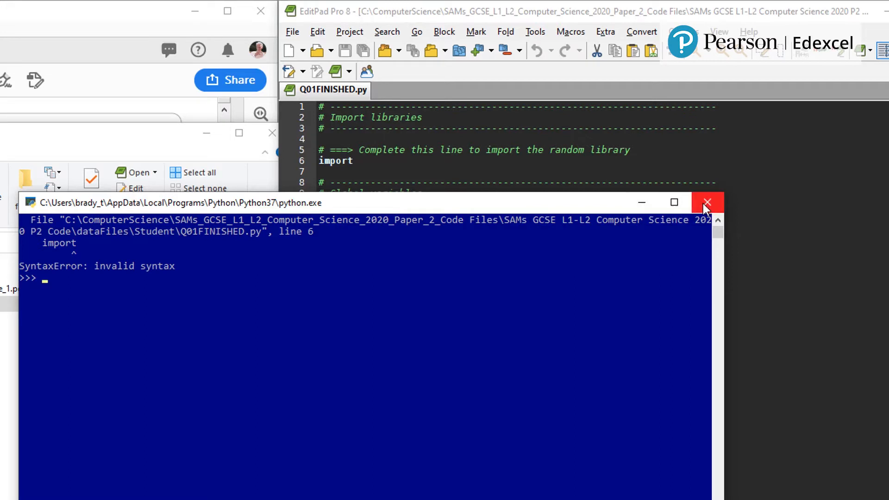
pyautogui.click(706, 203)
pyautogui.write(' ran')
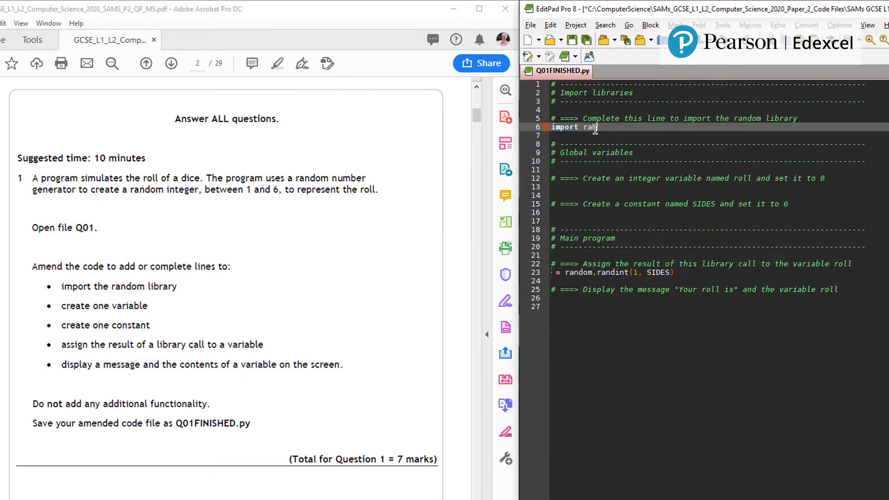
# Step: Finish line 6 so it reads 'import random'
pyautogui.write('dom')
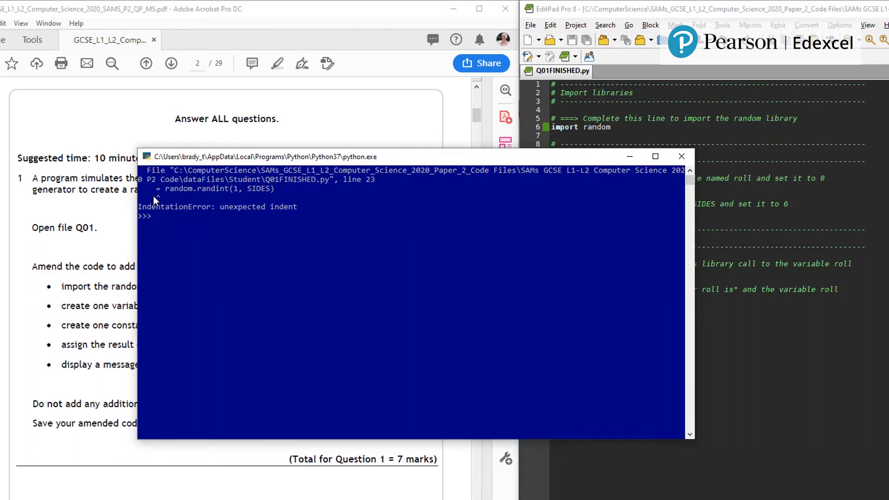
pyautogui.moveTo(161, 194)
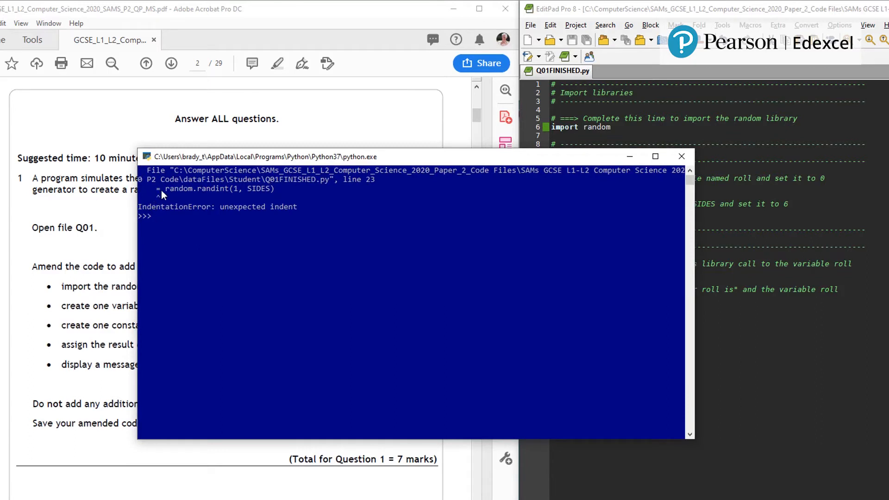
pyautogui.moveTo(273, 213)
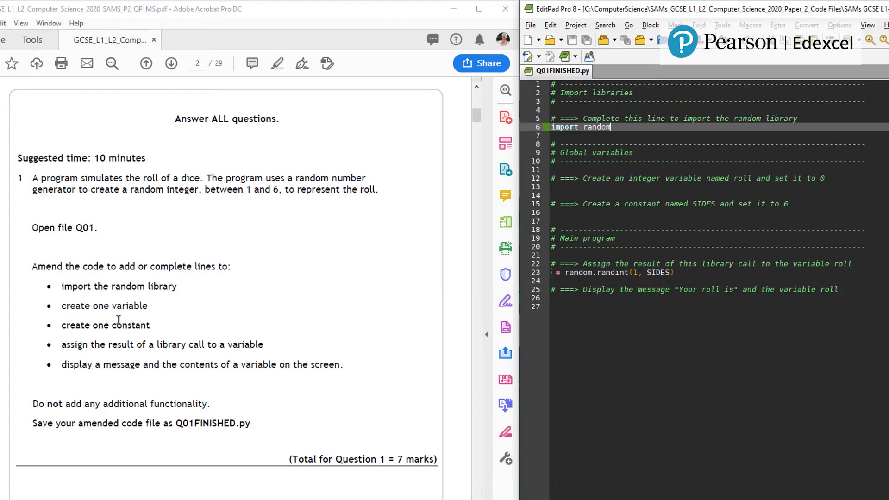
pyautogui.moveTo(751, 186)
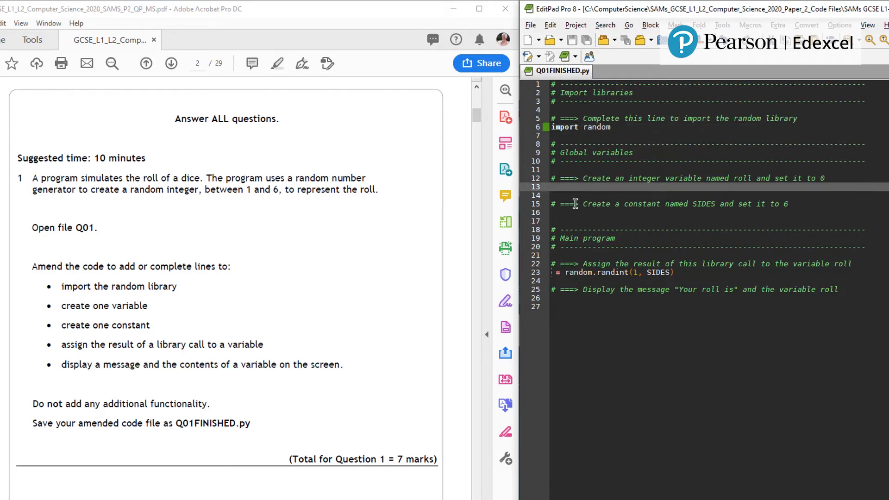
# Step: Write 'roll = 0' on line 13 and the constant 'SIDES = 6' on line 16
pyautogui.write('roll')
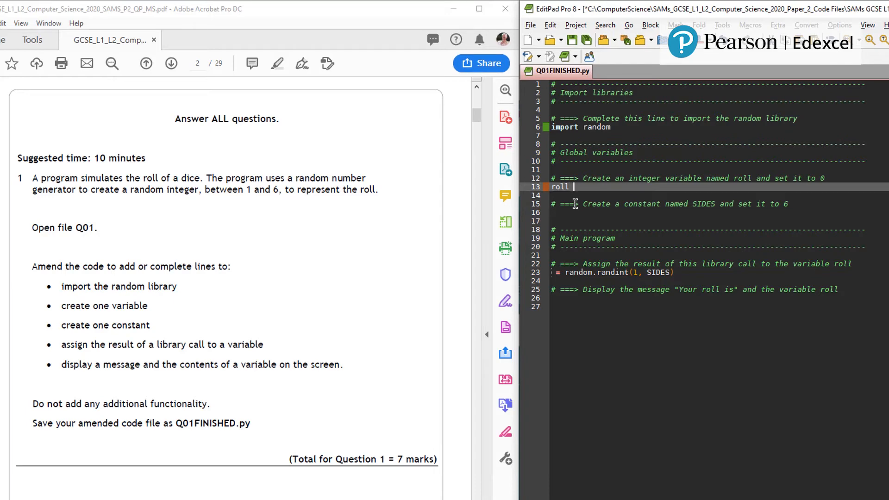
pyautogui.write('=')
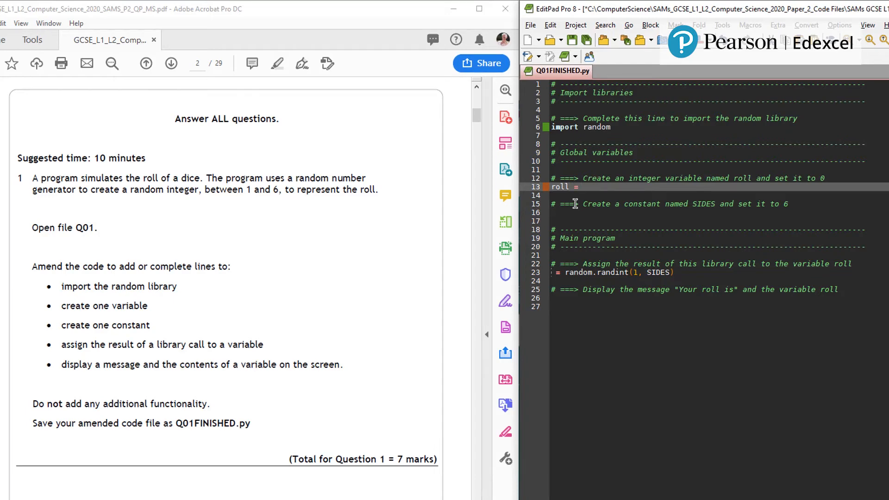
pyautogui.write('0')
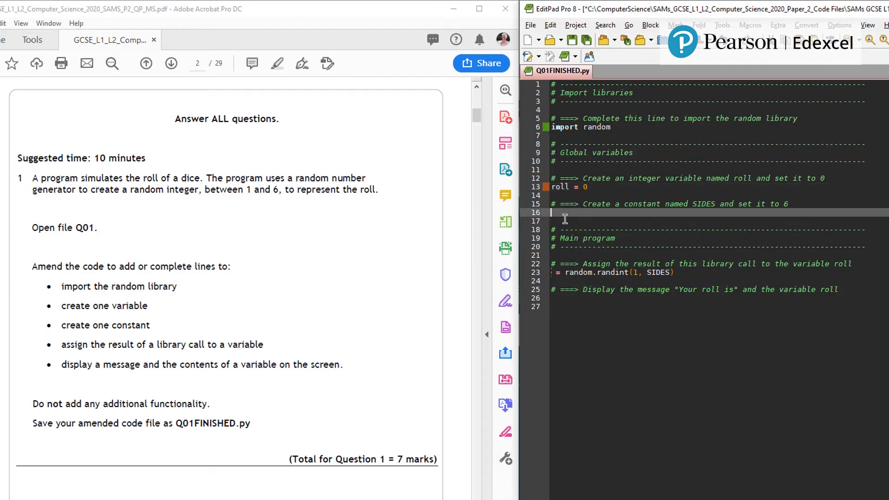
pyautogui.write('SIDES =')
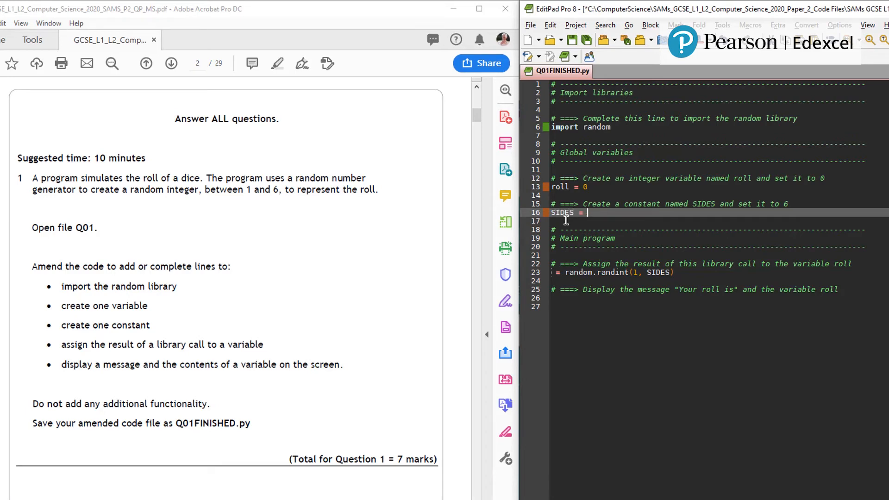
pyautogui.write('6')
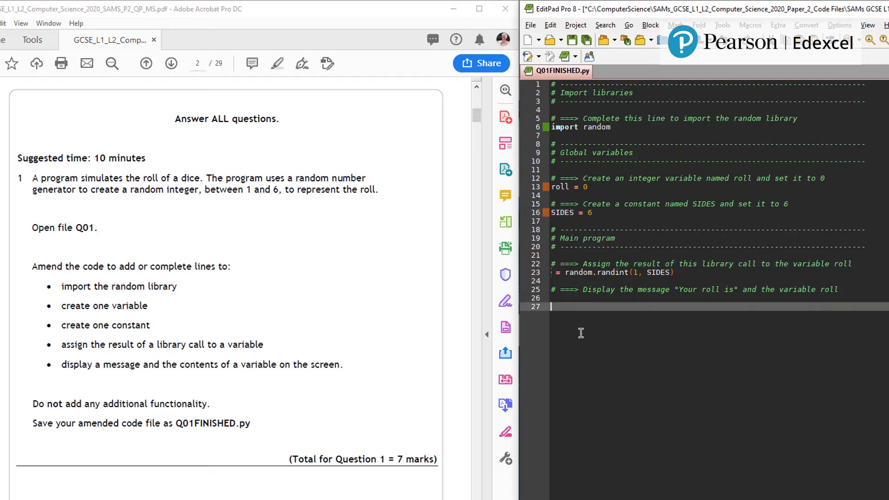
pyautogui.moveTo(581, 333)
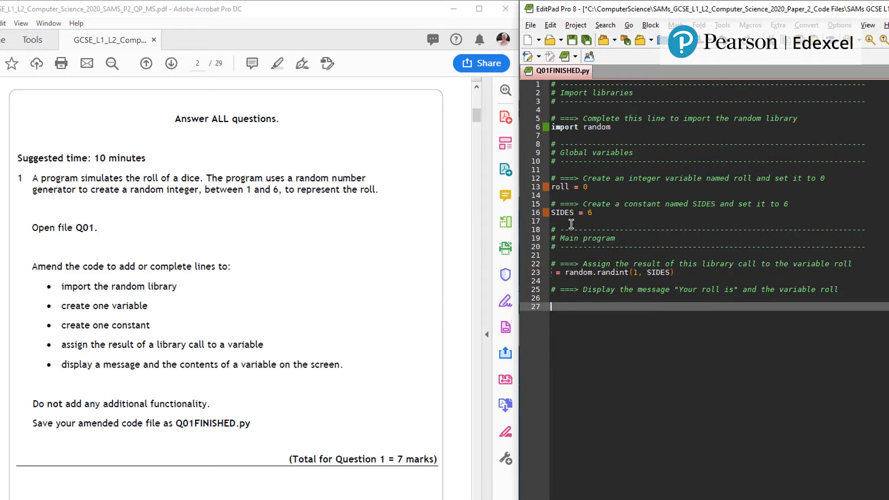
pyautogui.moveTo(562, 213)
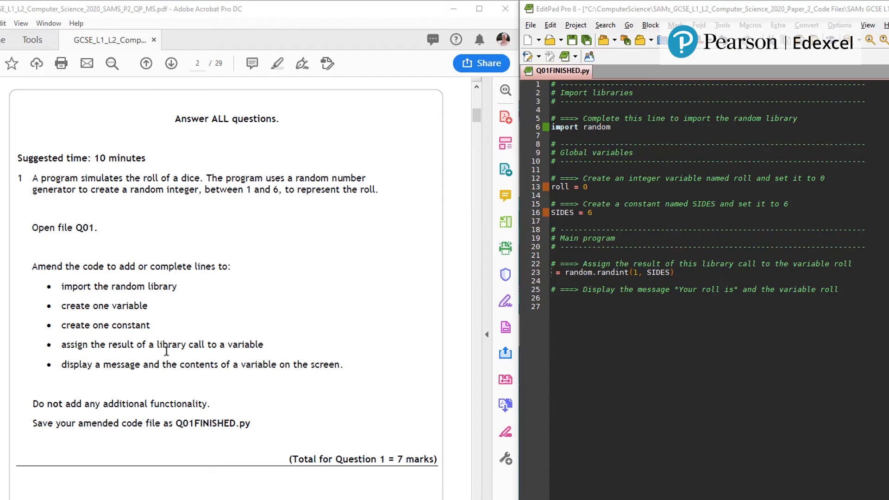
pyautogui.moveTo(572, 256)
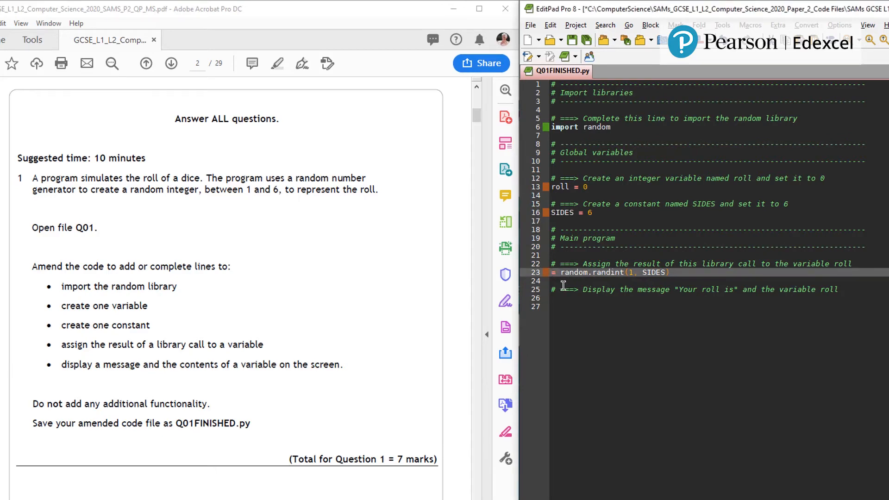
# Step: Assign random.randint(1, SIDES) to roll and write print("You have rolled ", roll)
pyautogui.write('roll')
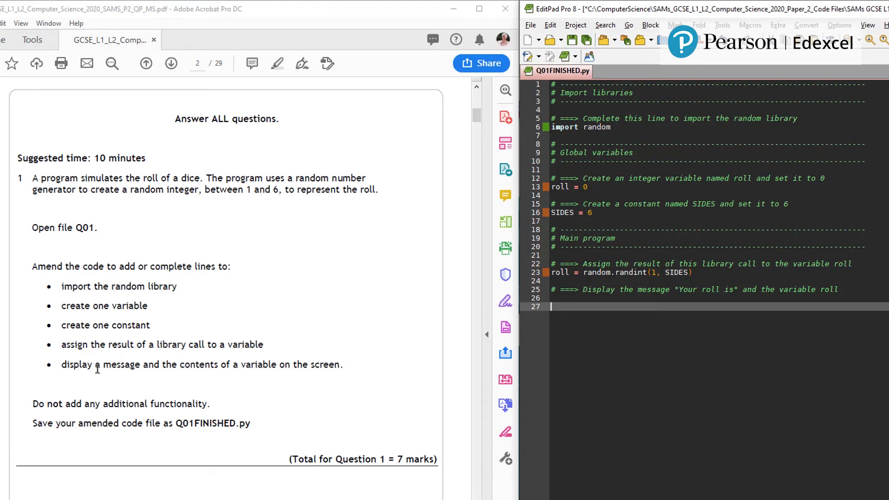
pyautogui.moveTo(567, 345)
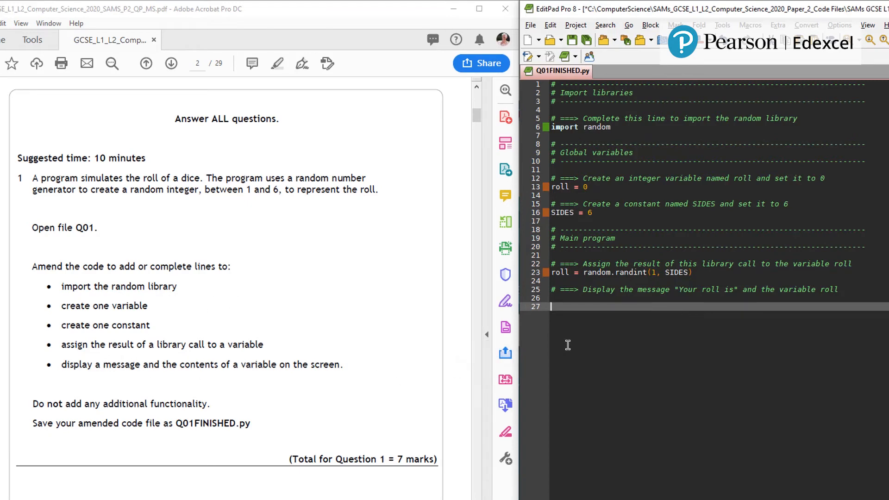
pyautogui.moveTo(575, 327)
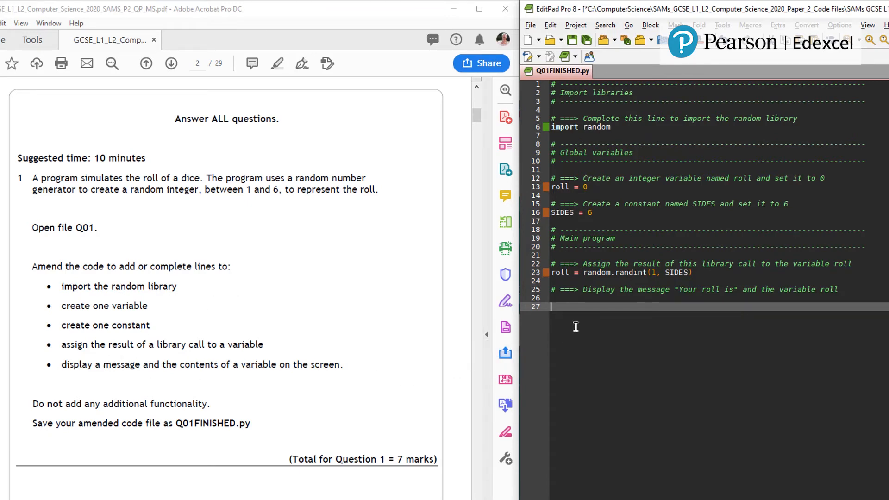
pyautogui.write('prin')
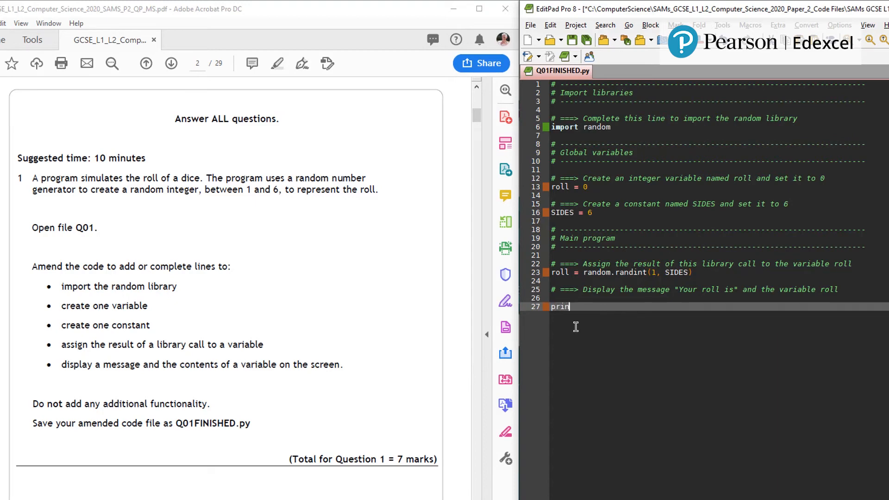
pyautogui.write('t')
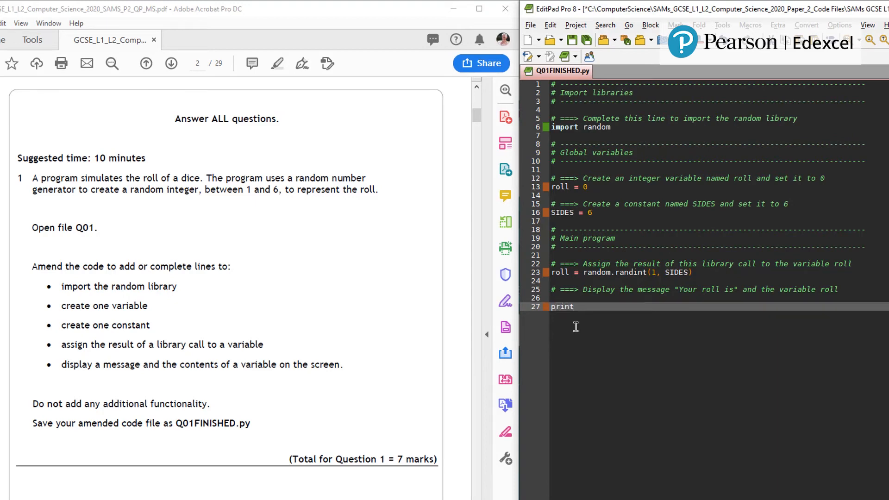
pyautogui.write('("You have rolle')
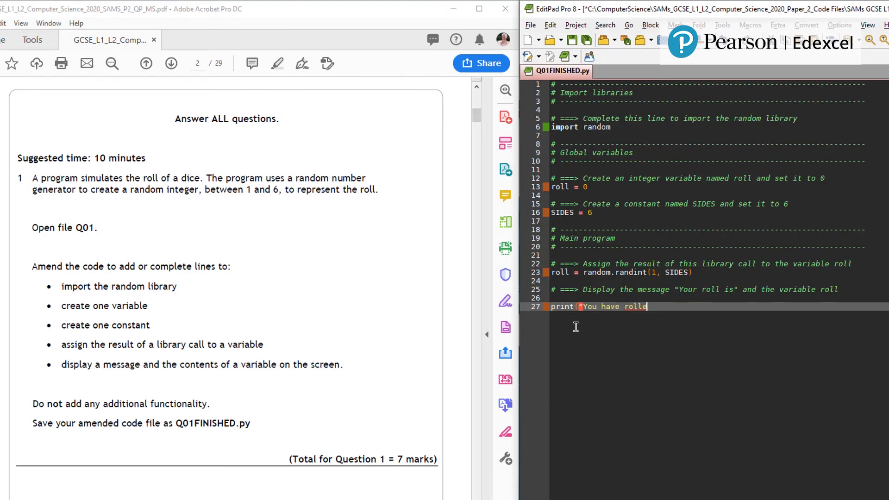
pyautogui.write('d "')
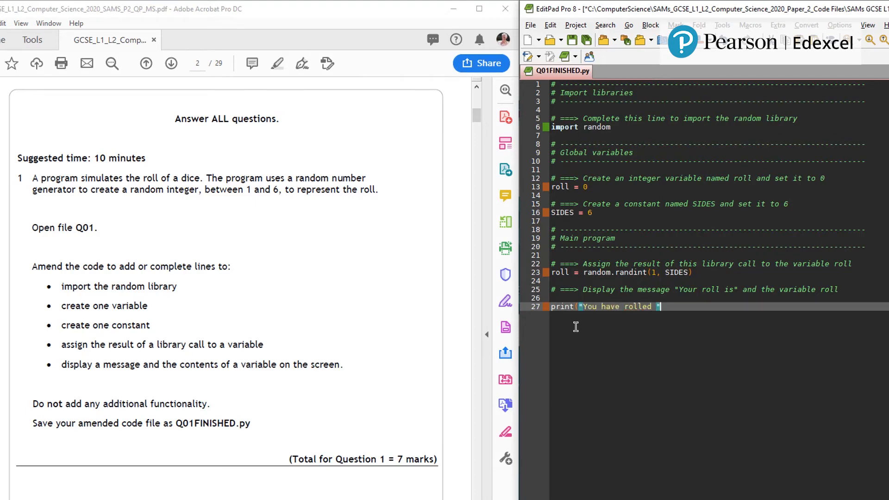
pyautogui.write(', roll')
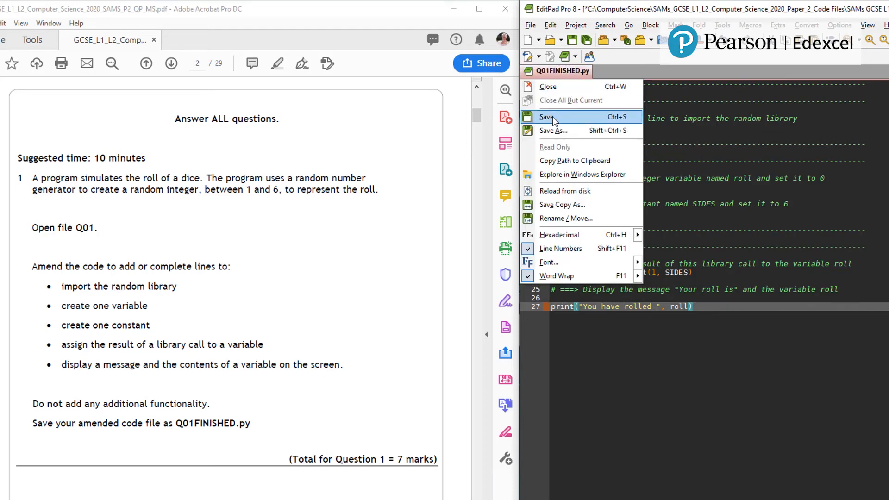
# Step: Save Q01FINISHED.py and run it twice, getting 'You have rolled 5' then 6
pyautogui.click(546, 116)
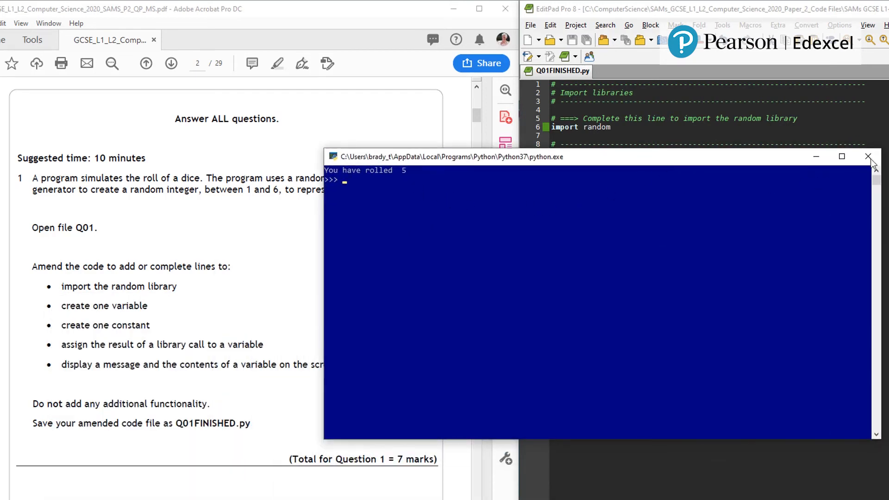
pyautogui.click(868, 157)
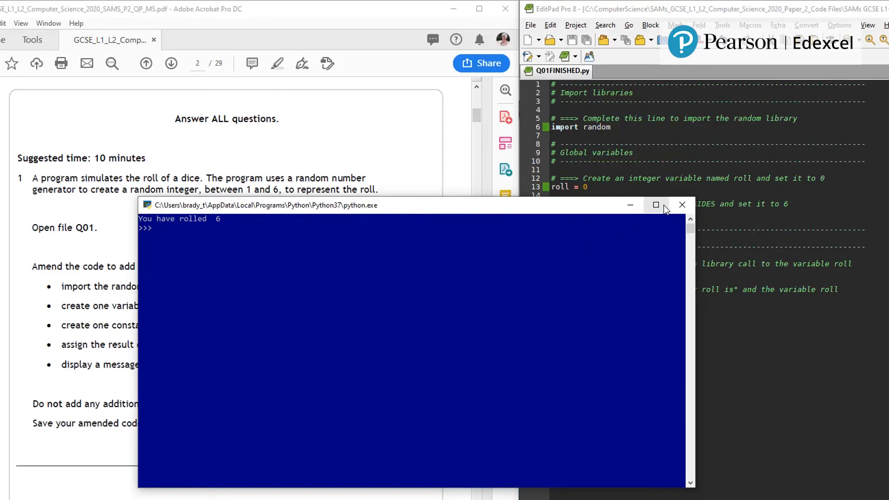
pyautogui.click(682, 204)
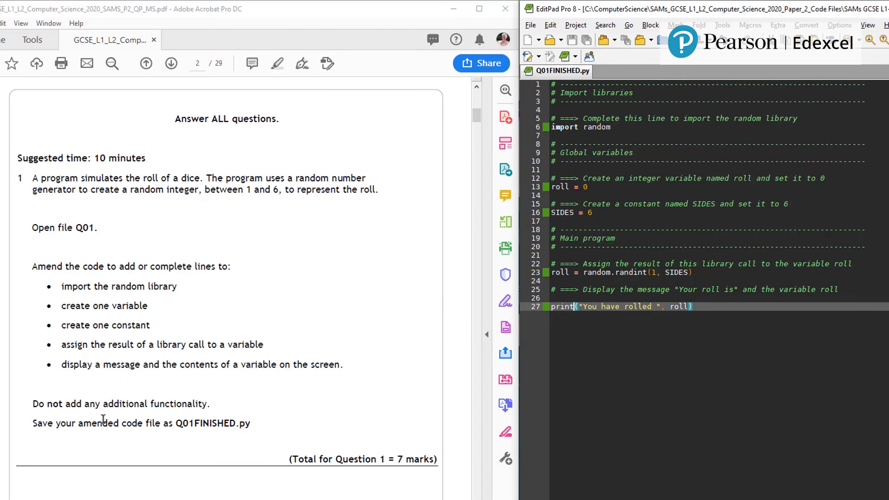
pyautogui.moveTo(264, 408)
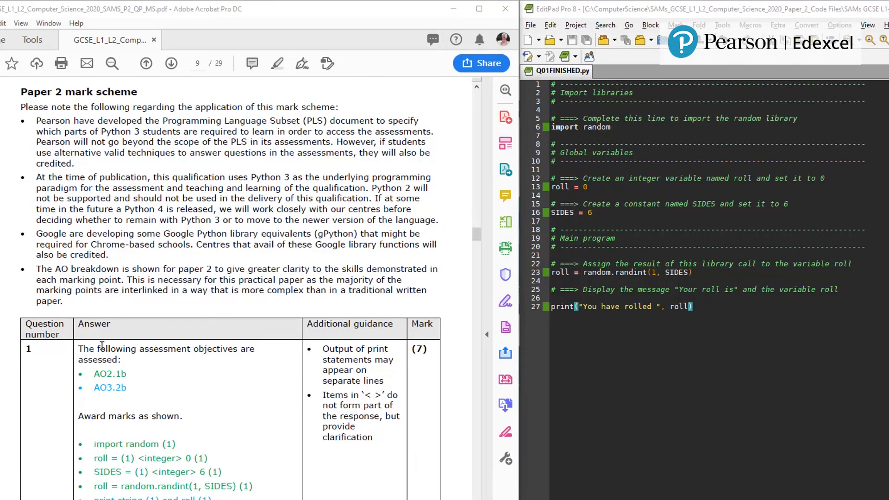
# Step: Scroll the PDF to the page 9 mark scheme row for Question 1
pyautogui.scroll(-3)
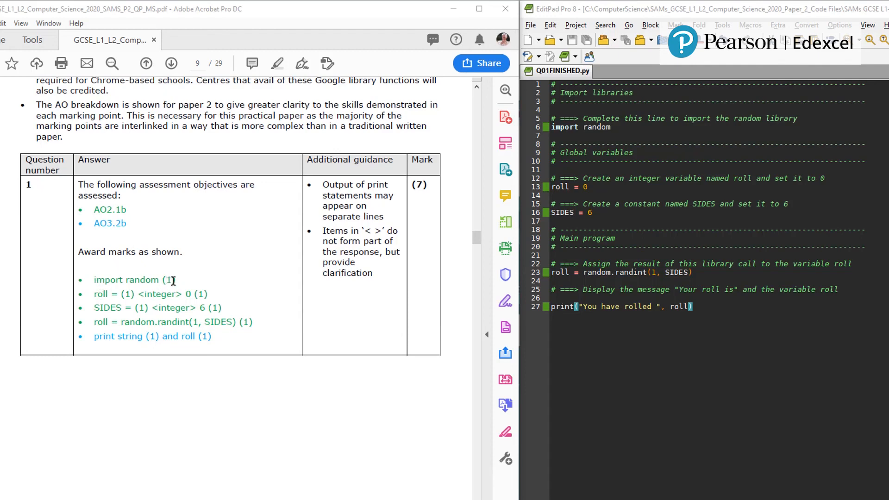
pyautogui.moveTo(186, 301)
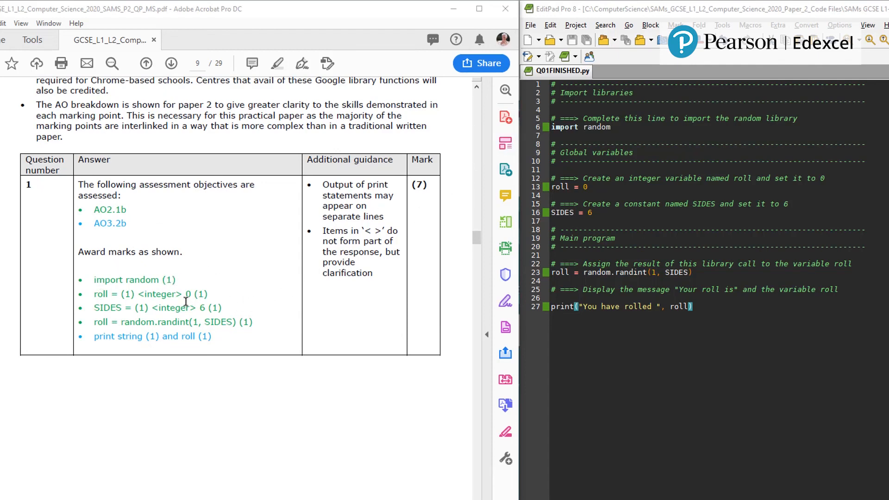
pyautogui.moveTo(510, 241)
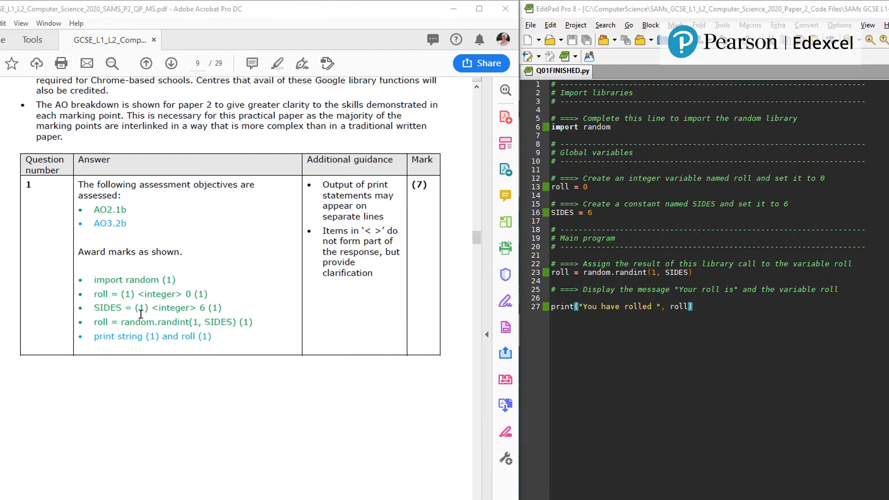
pyautogui.moveTo(201, 305)
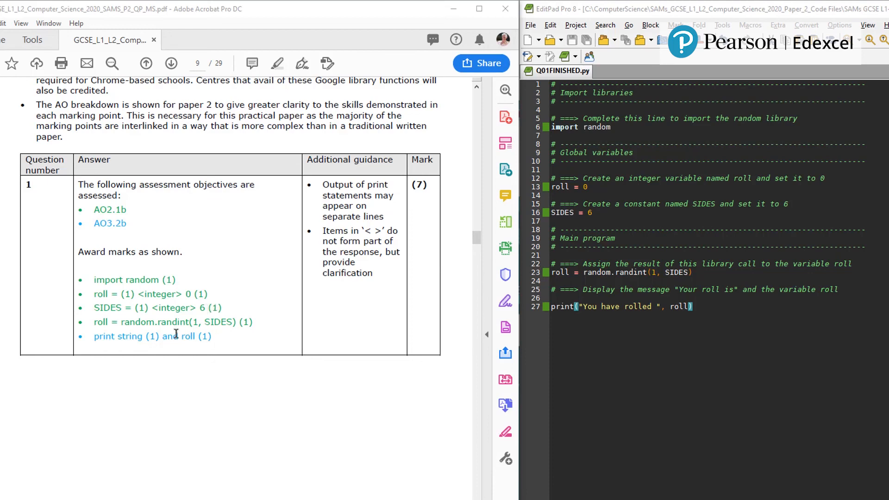
pyautogui.moveTo(94, 322)
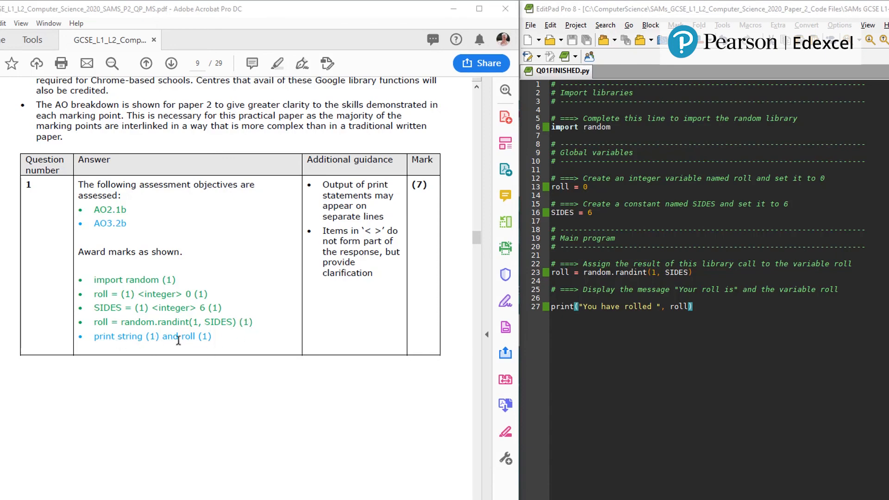
pyautogui.moveTo(378, 337)
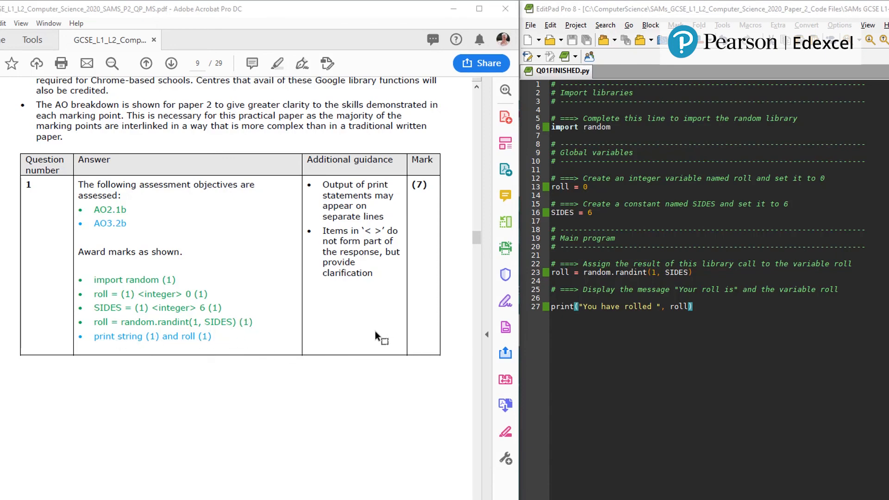
pyautogui.moveTo(430, 350)
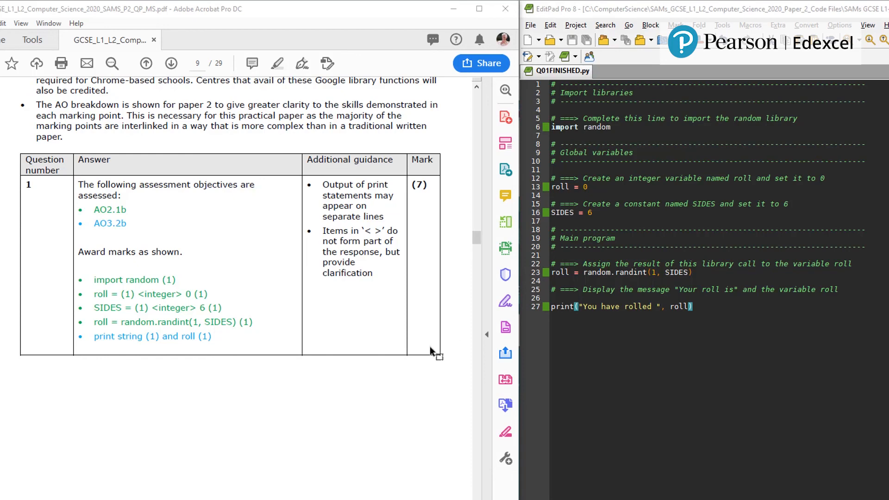
pyautogui.moveTo(283, 430)
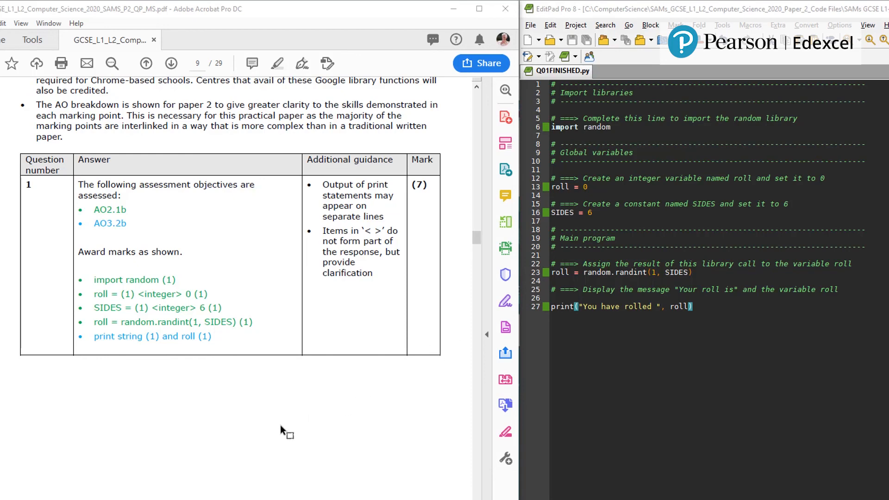